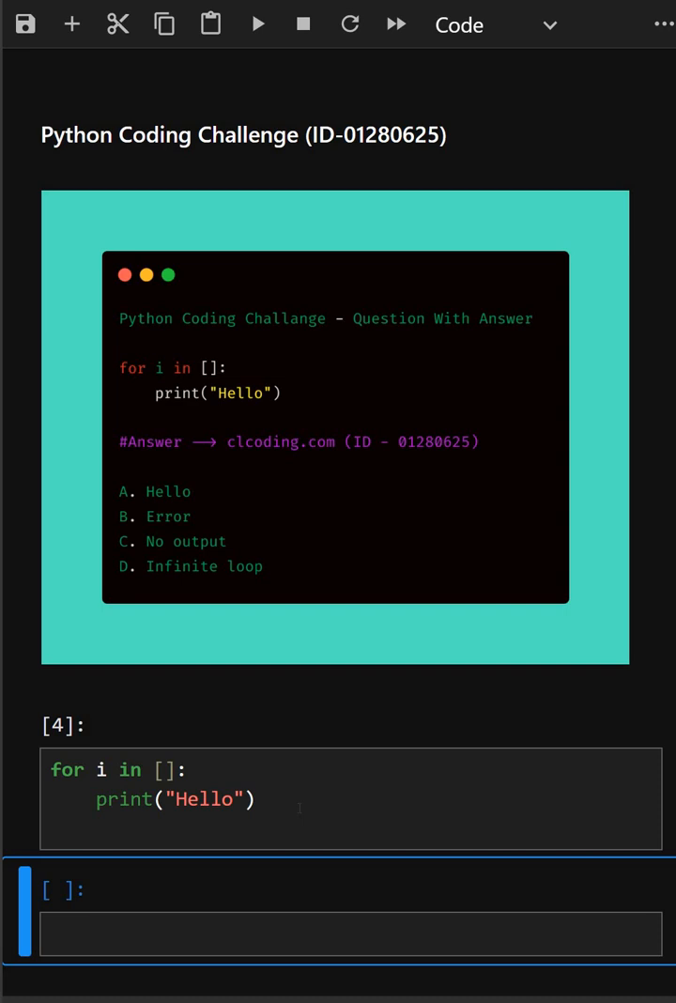
mouse_move(165, 541)
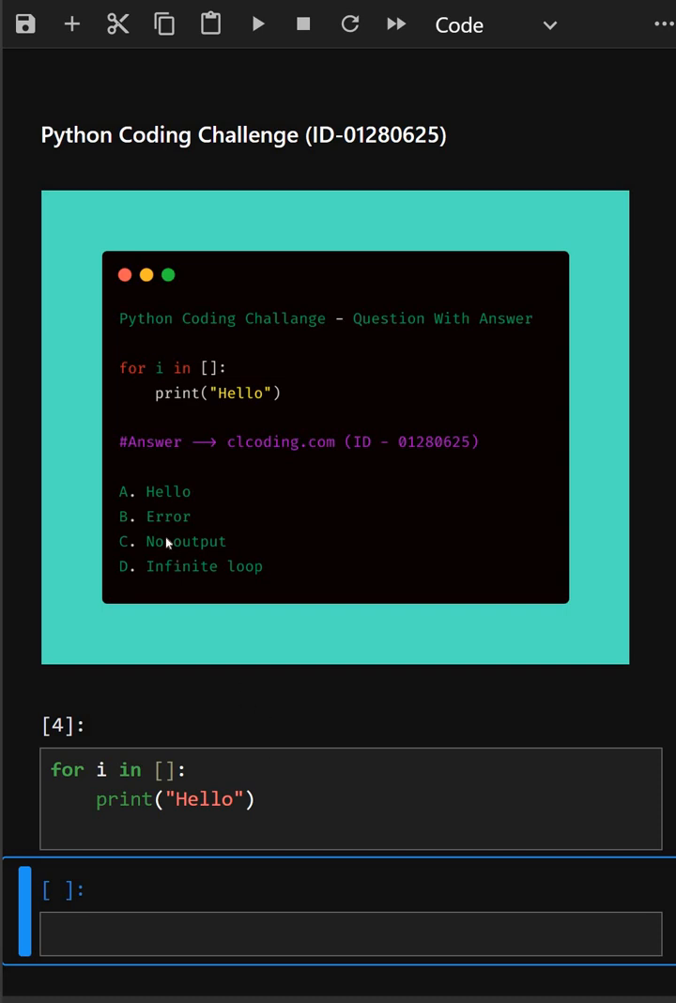
mouse_move(244, 496)
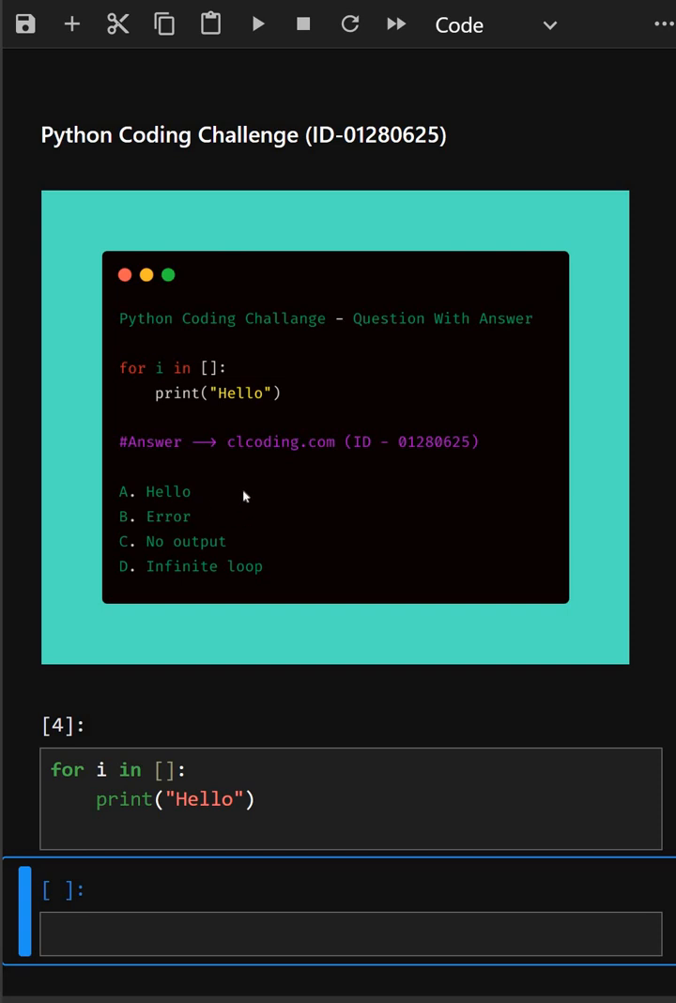
mouse_move(323, 458)
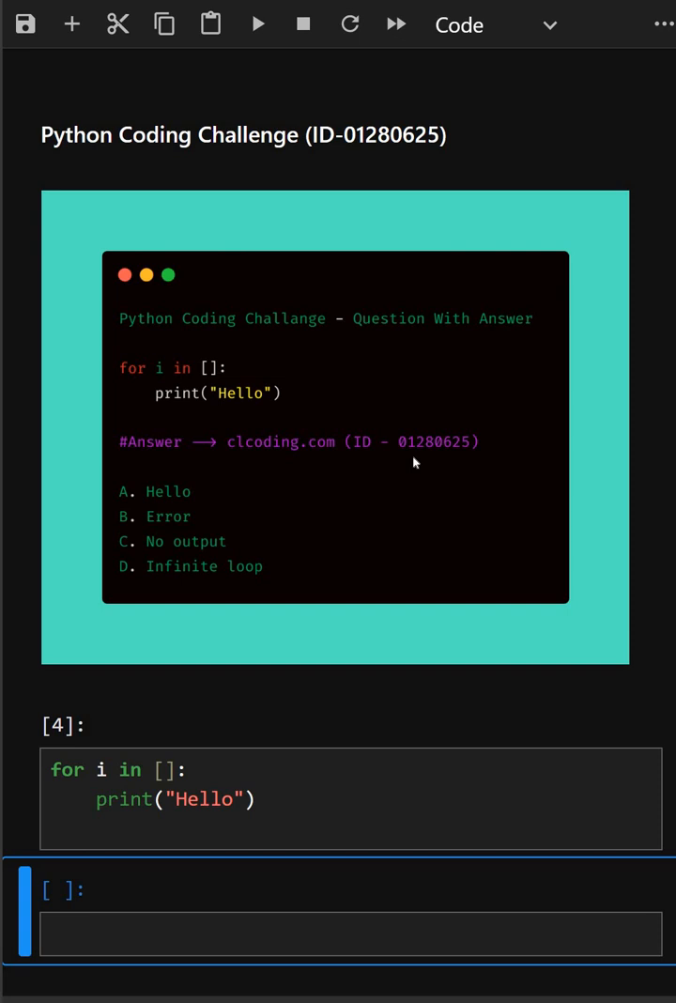
mouse_move(440, 462)
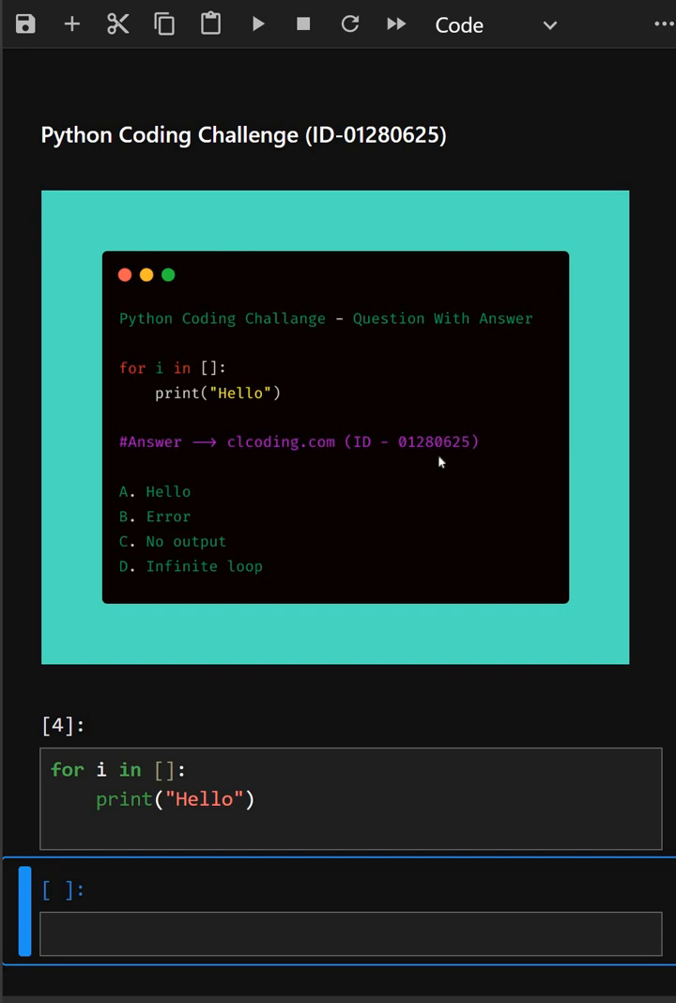